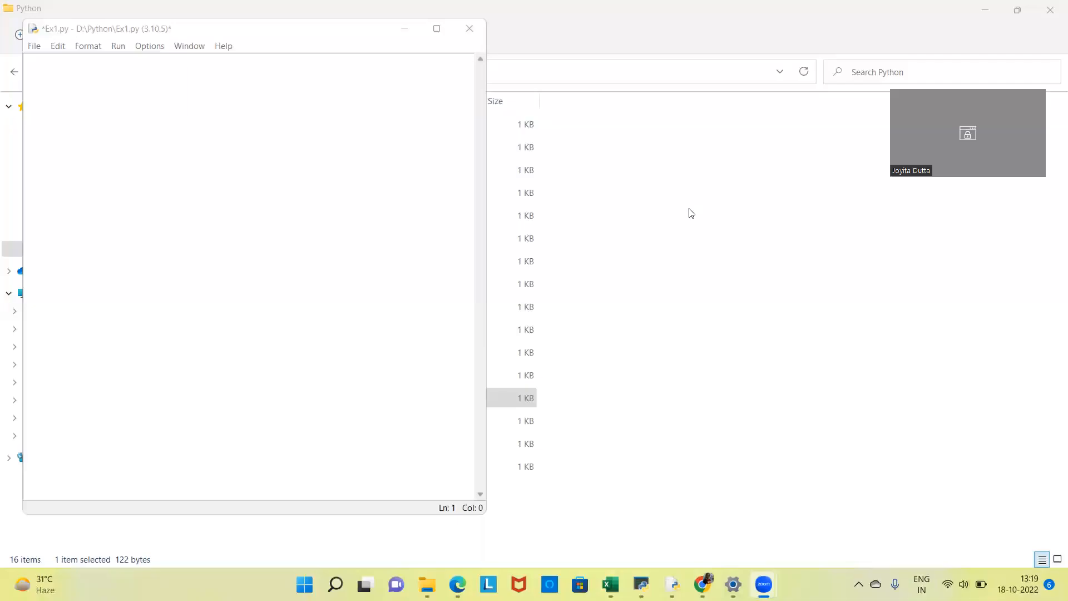
# Bring File Explorer forward, show the full D:\Python path and select the Test text document.
pyautogui.click(468, 29)
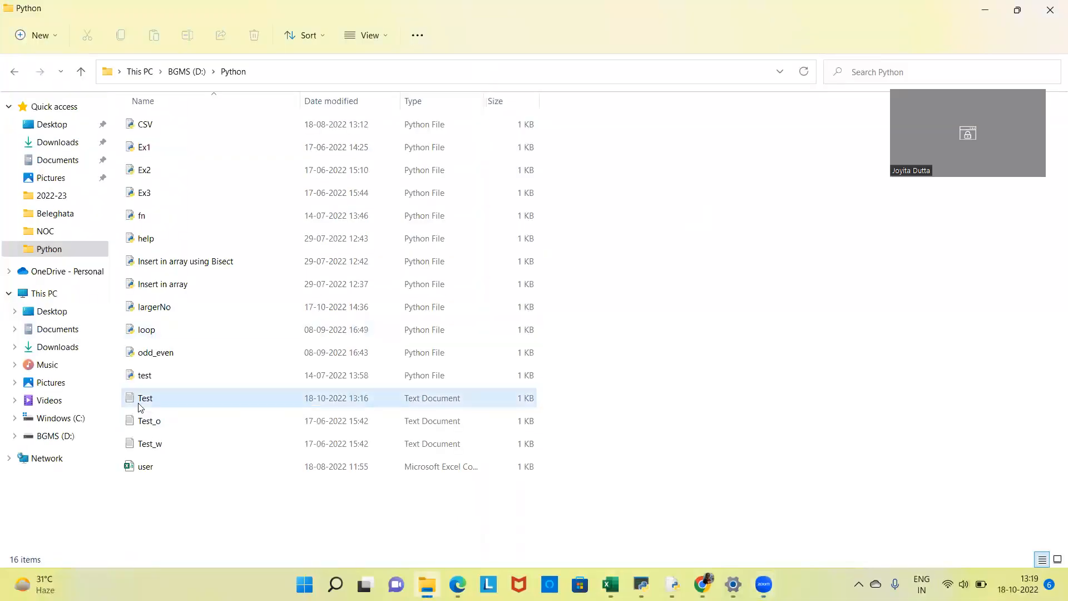
pyautogui.click(442, 71)
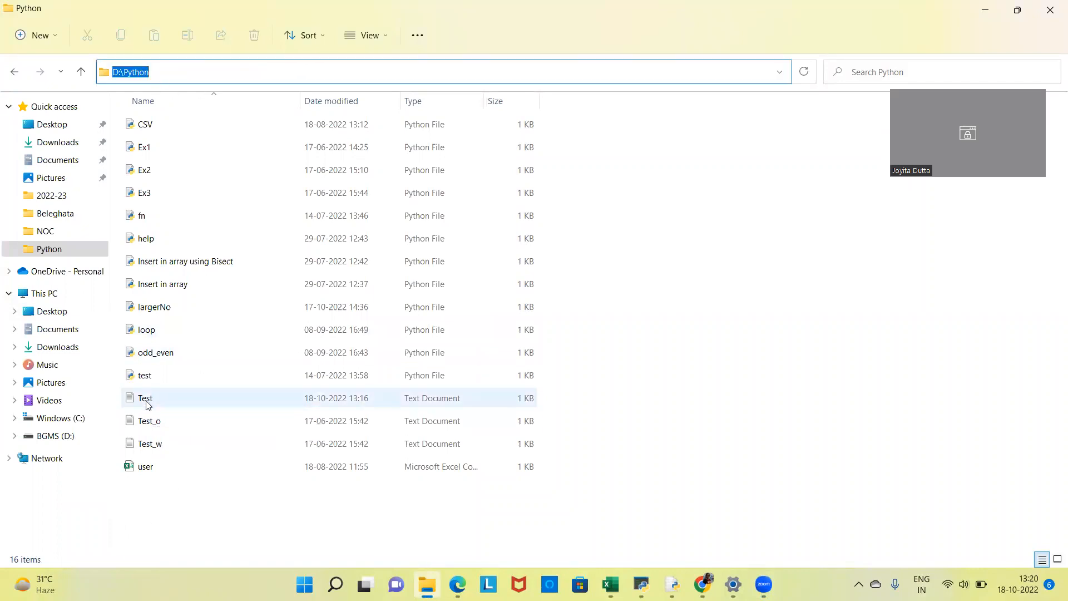
pyautogui.click(145, 399)
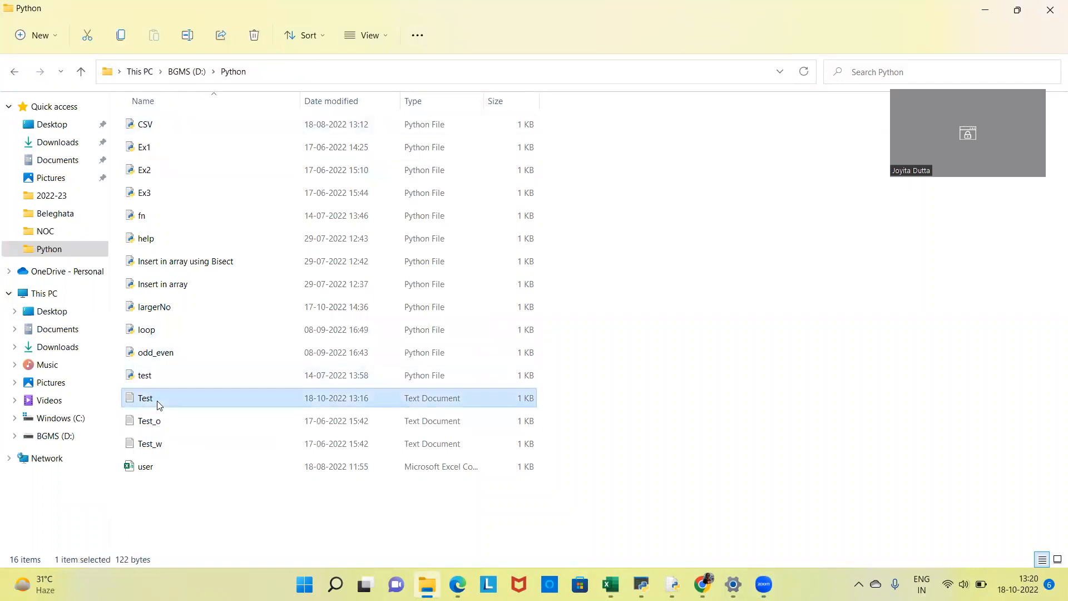
# Read the task in Test.txt in Notepad, then close it to return to the empty Ex1.py editor.
pyautogui.doubleClick(144, 399)
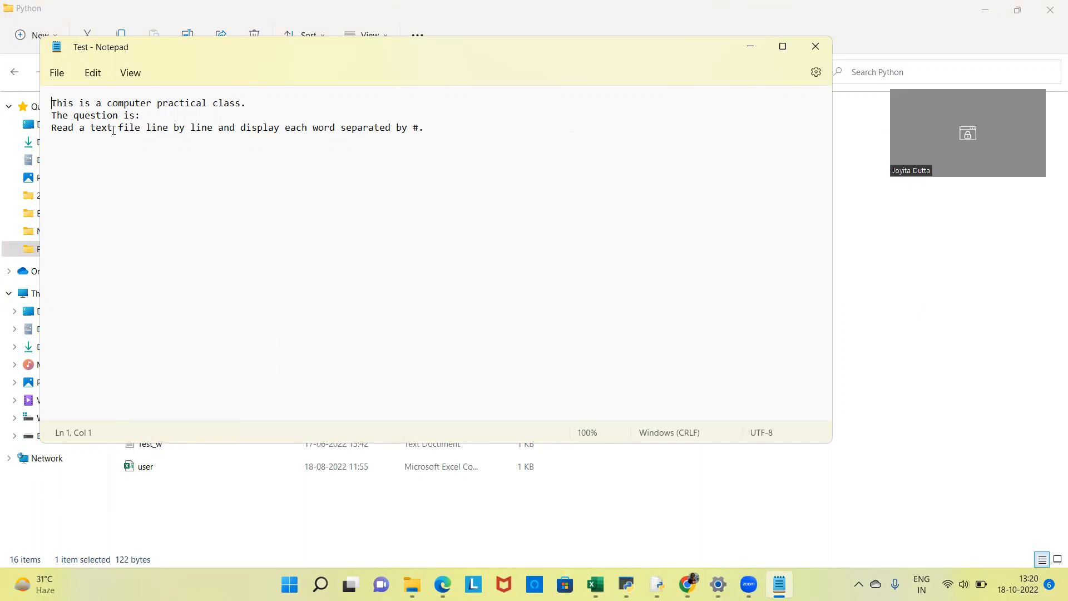
pyautogui.moveTo(411, 139)
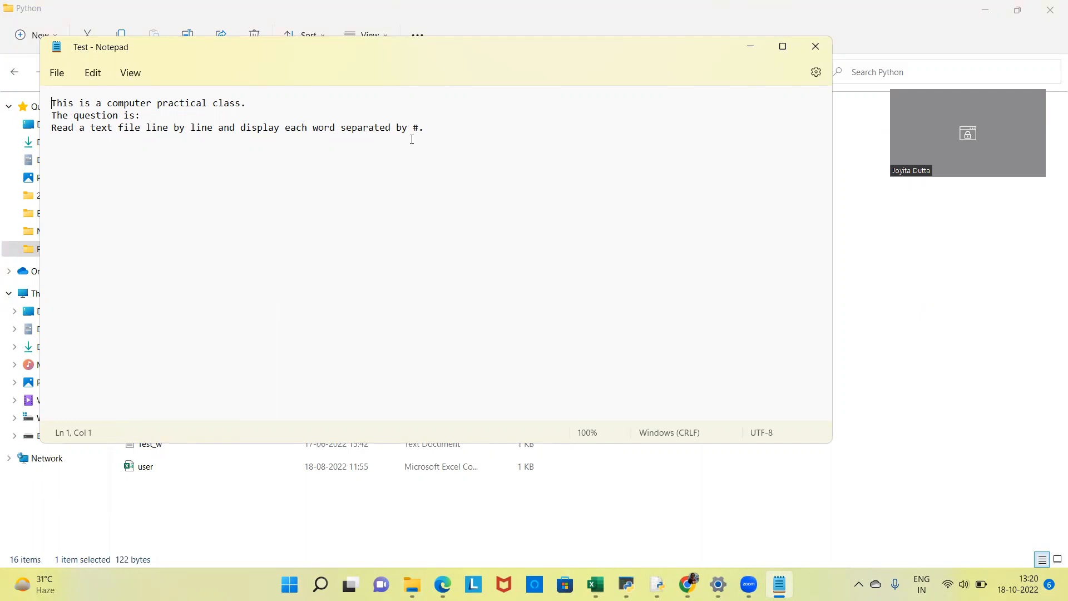
pyautogui.click(815, 46)
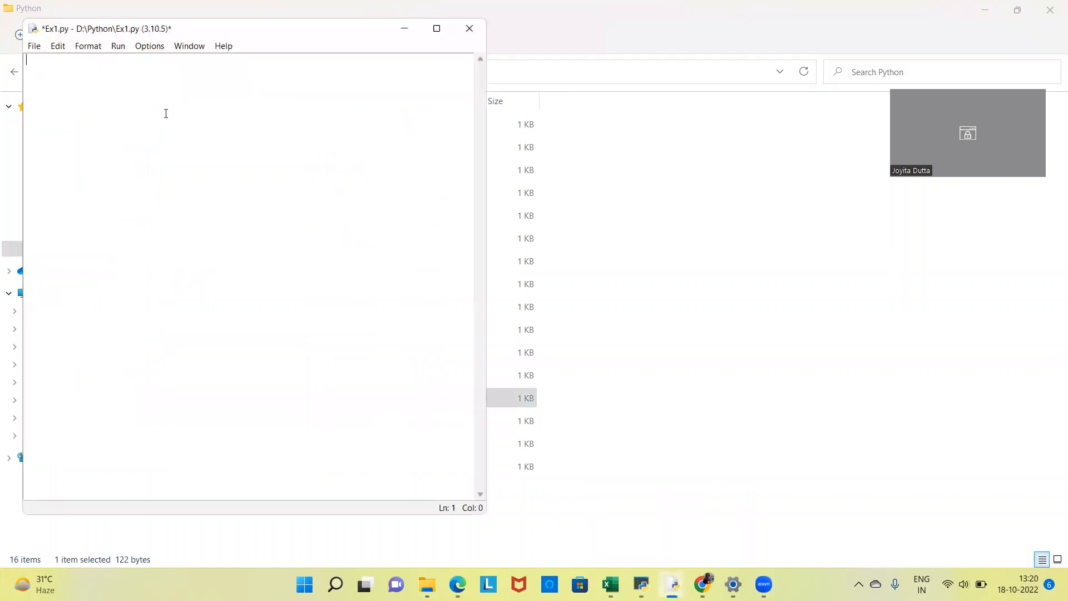
# Write the line f=open(r"D:/Python/Test.txt","r") to open the file for reading.
pyautogui.write('E')
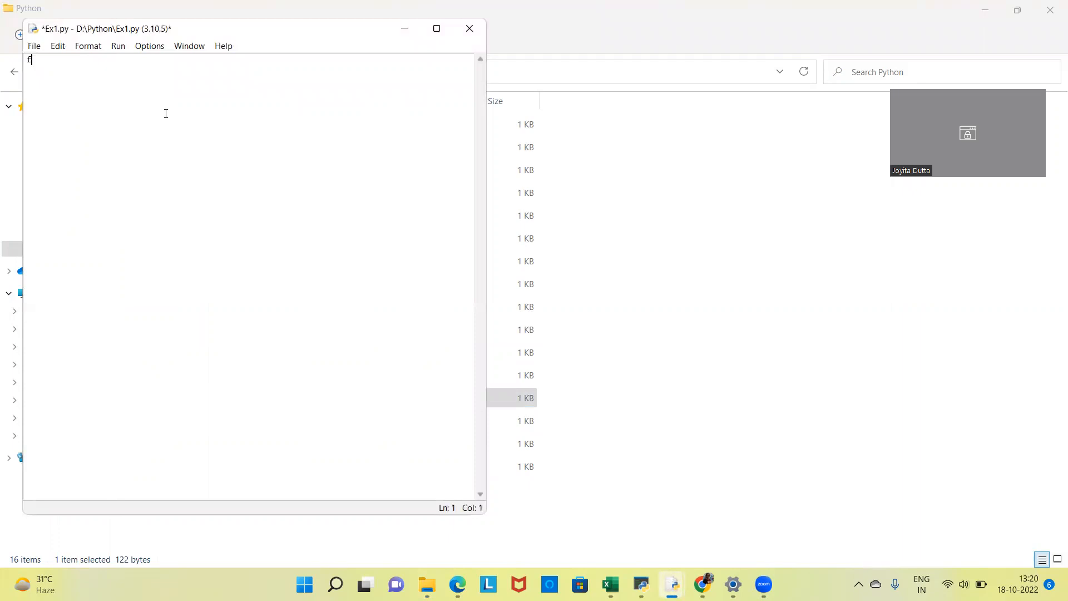
pyautogui.write('=open')
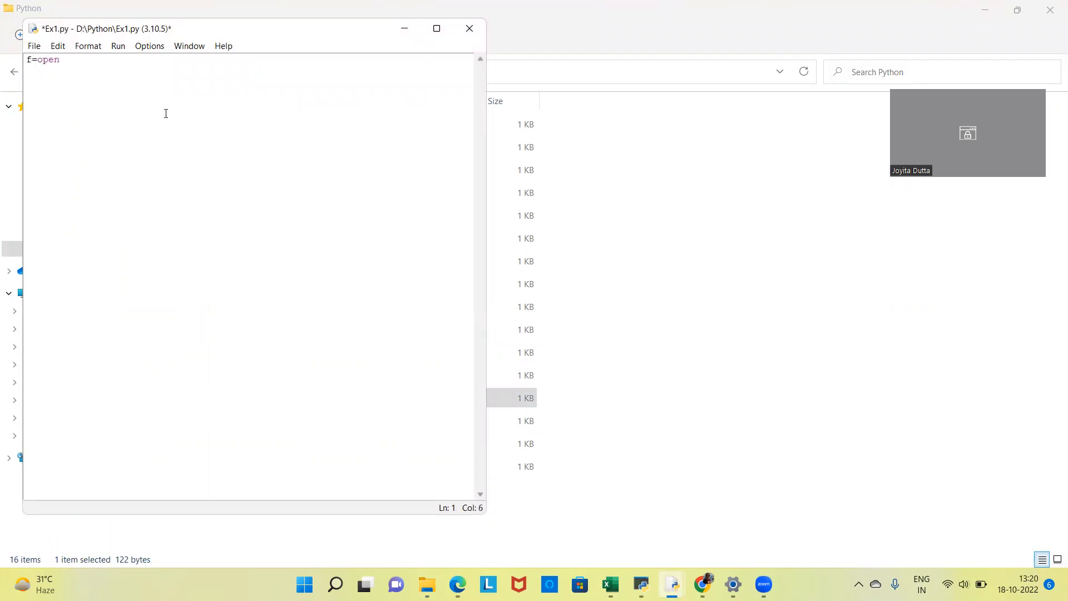
pyautogui.write('(r"')
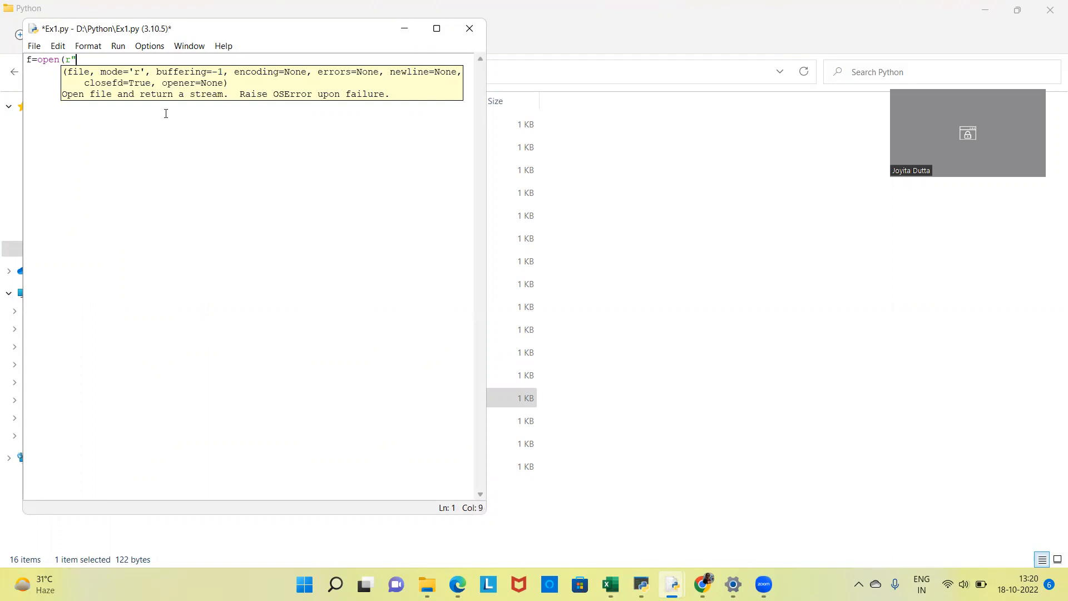
pyautogui.write('D:')
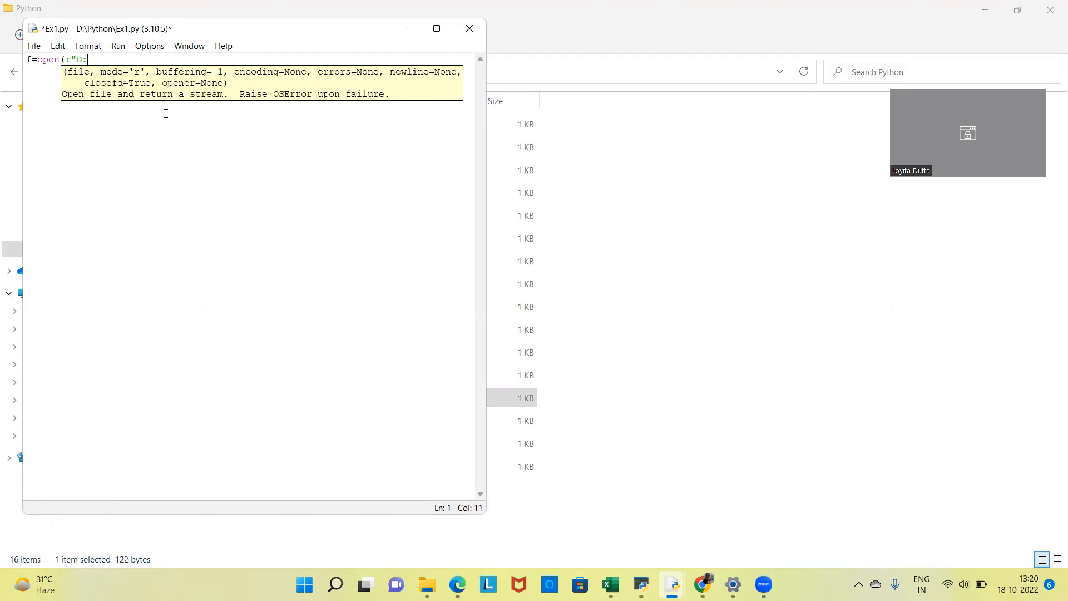
pyautogui.write('/Pyt')
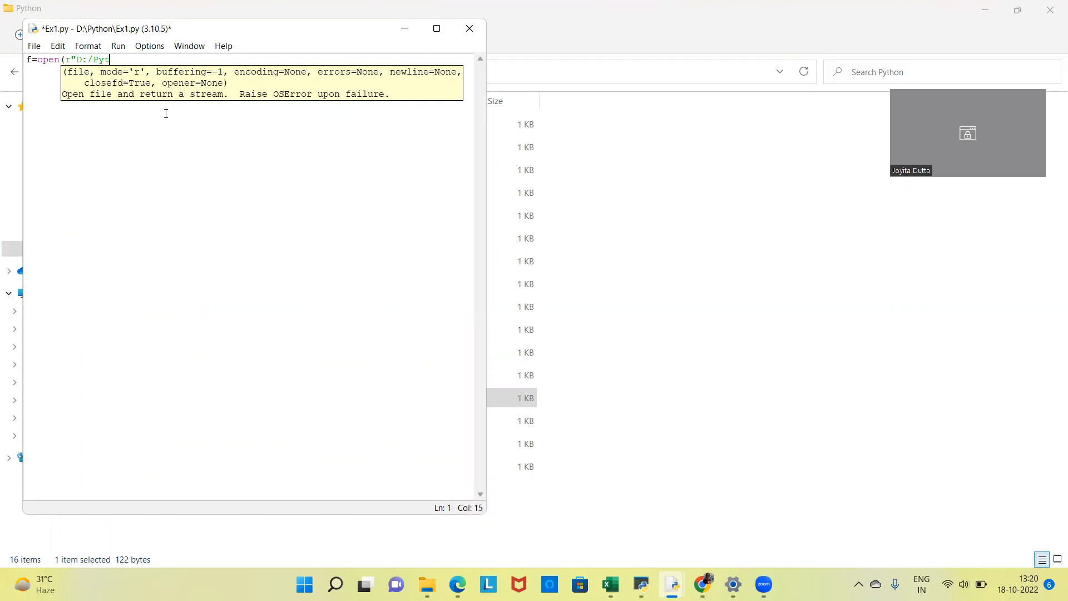
pyautogui.write('hon')
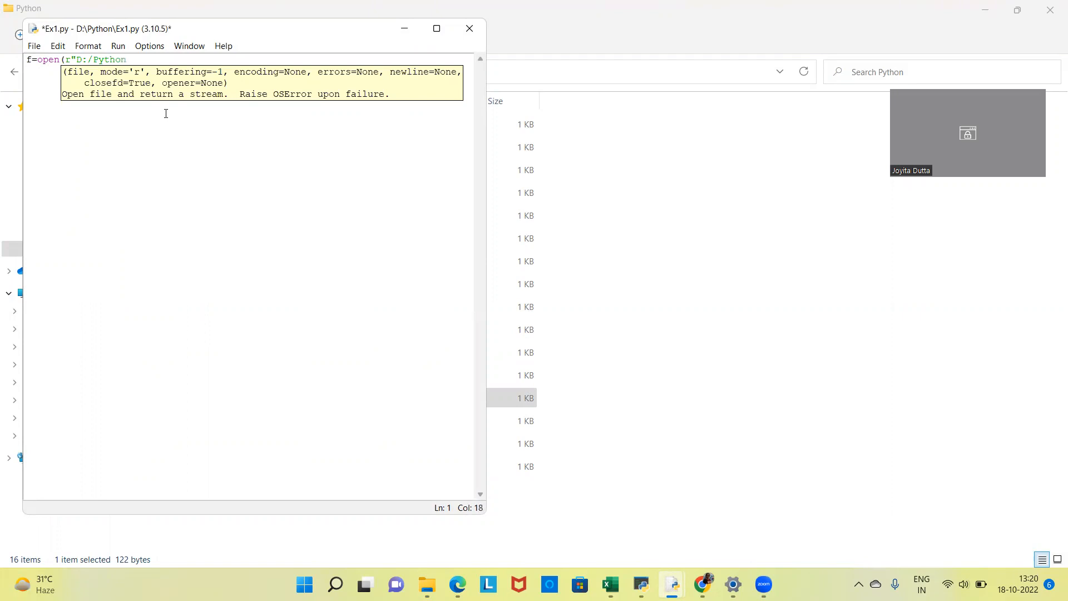
pyautogui.write('/')
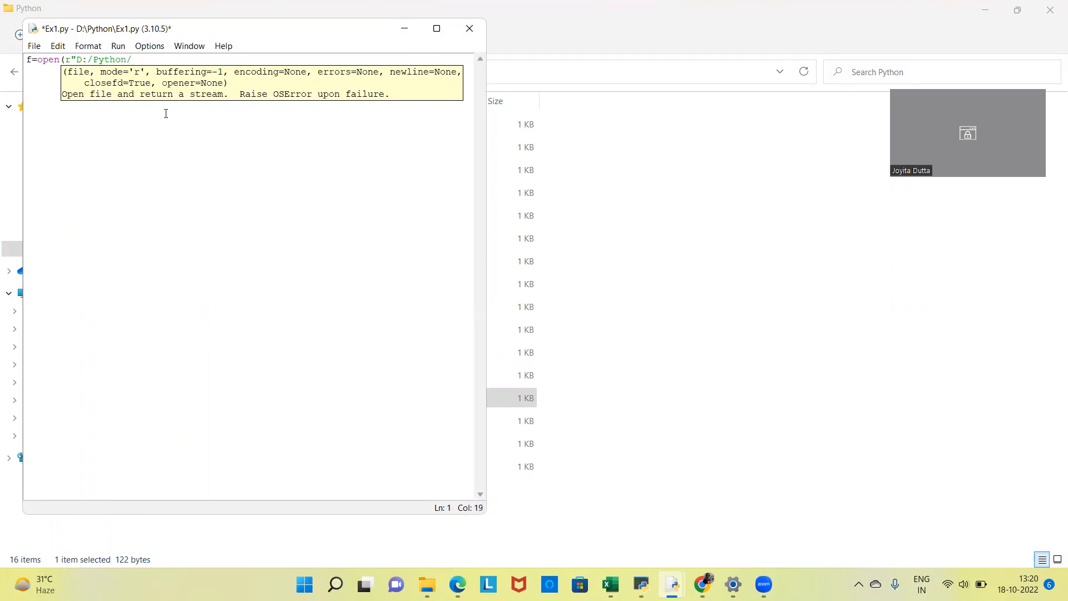
pyautogui.write('Test.txt')
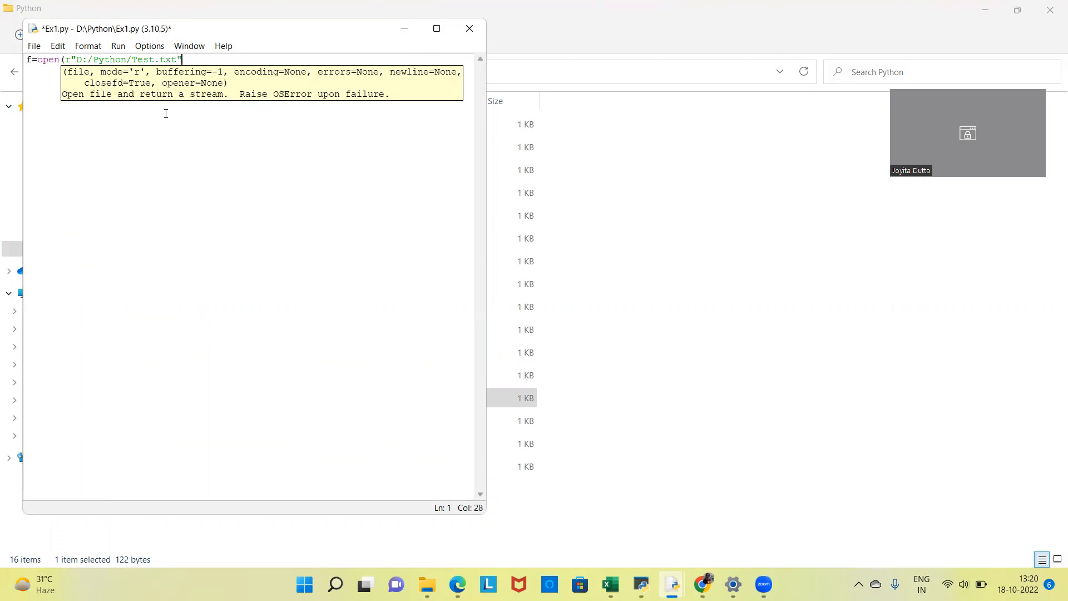
pyautogui.write(',"')
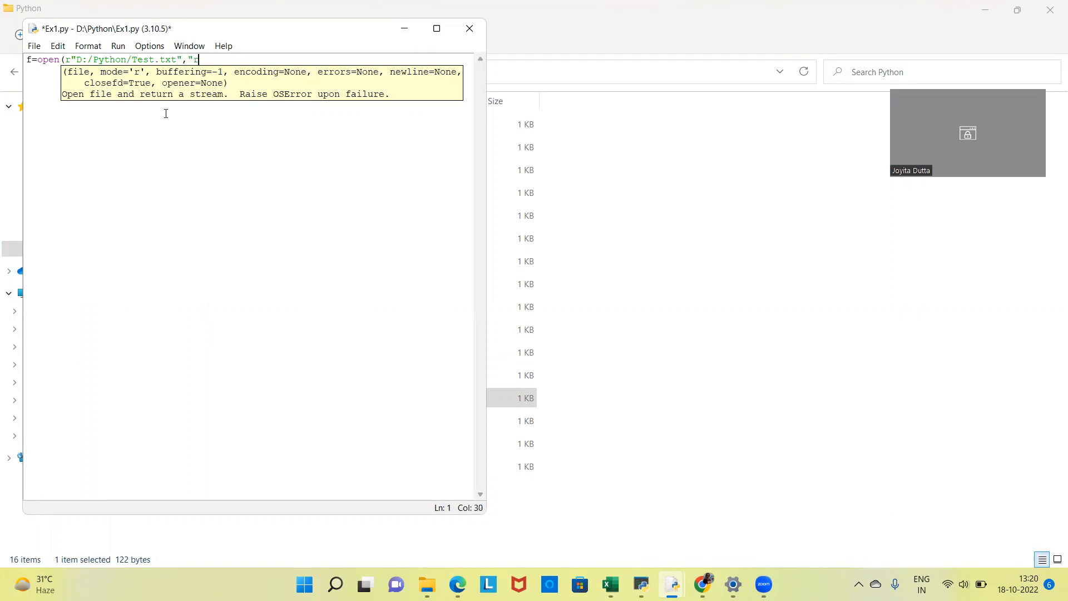
pyautogui.write('r")')
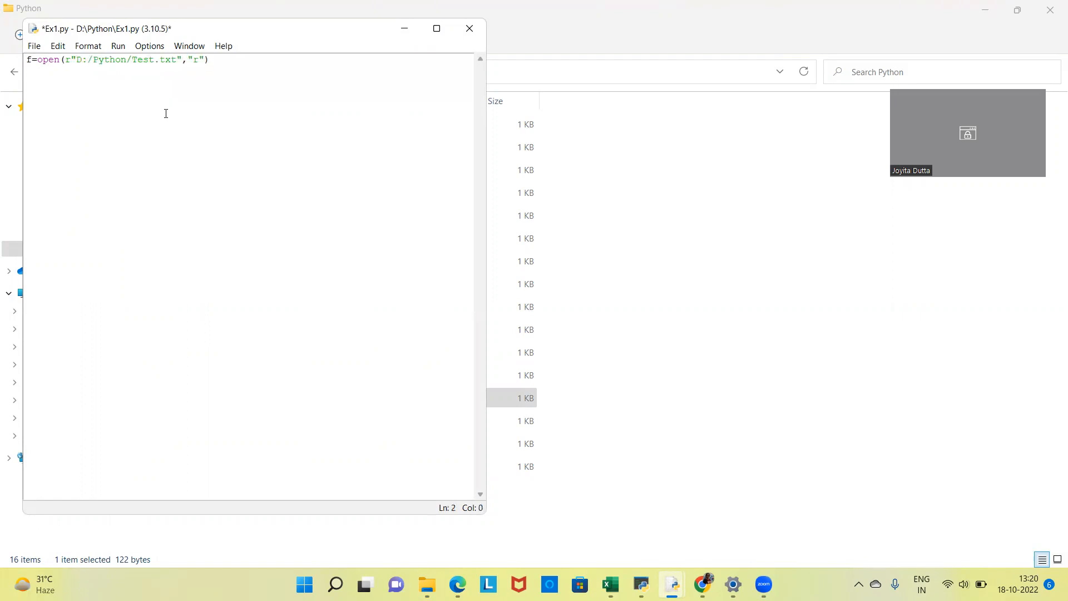
# Read all lines with lines=f.readlines() and start a for loop over each line.
pyautogui.write('lines')
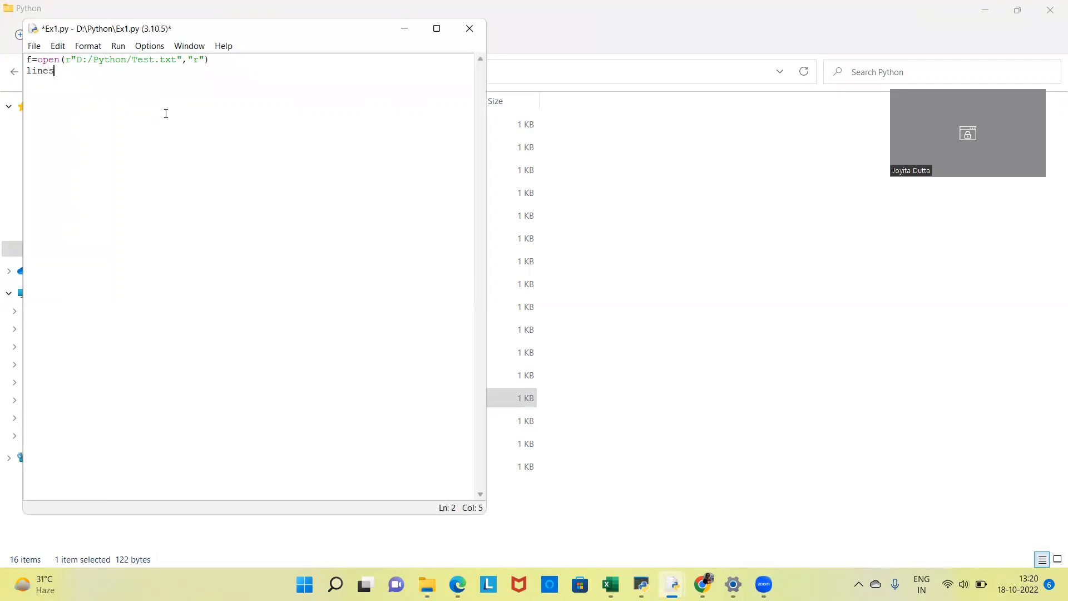
pyautogui.write('=')
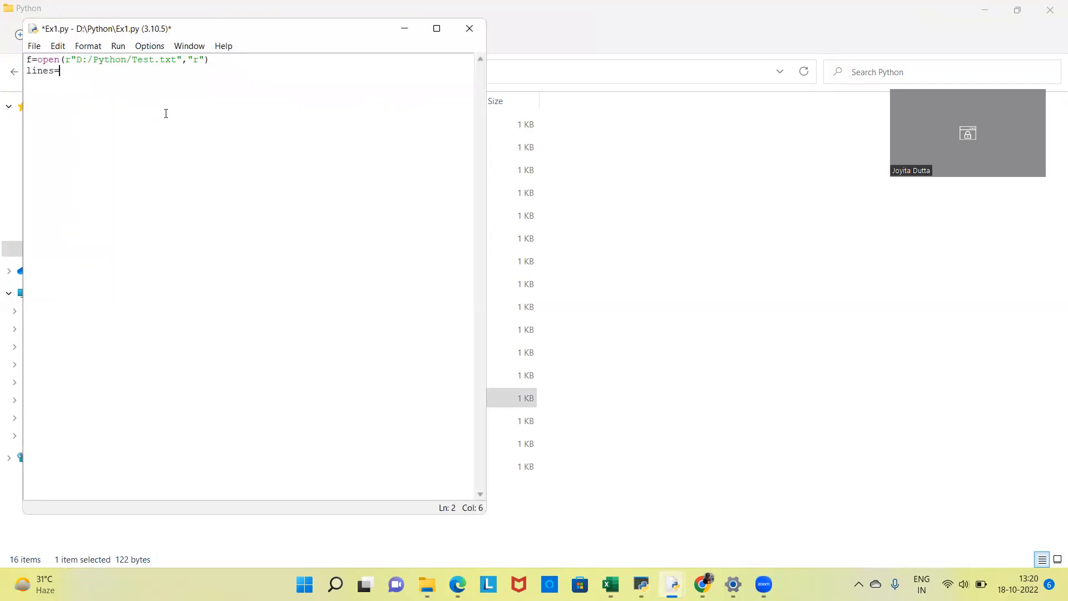
pyautogui.write('f.rea')
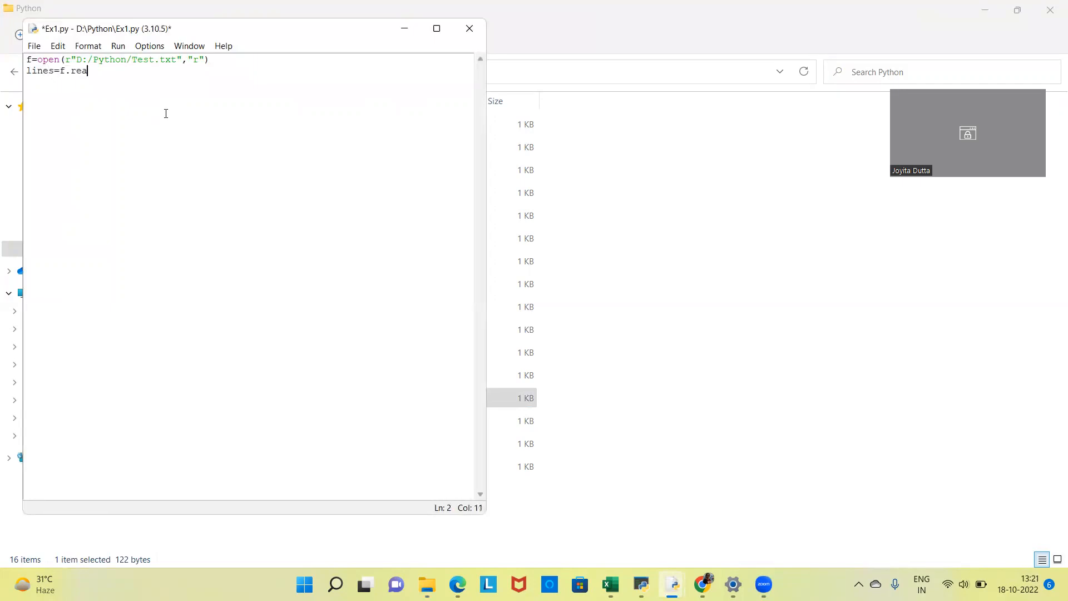
pyautogui.write('dlines')
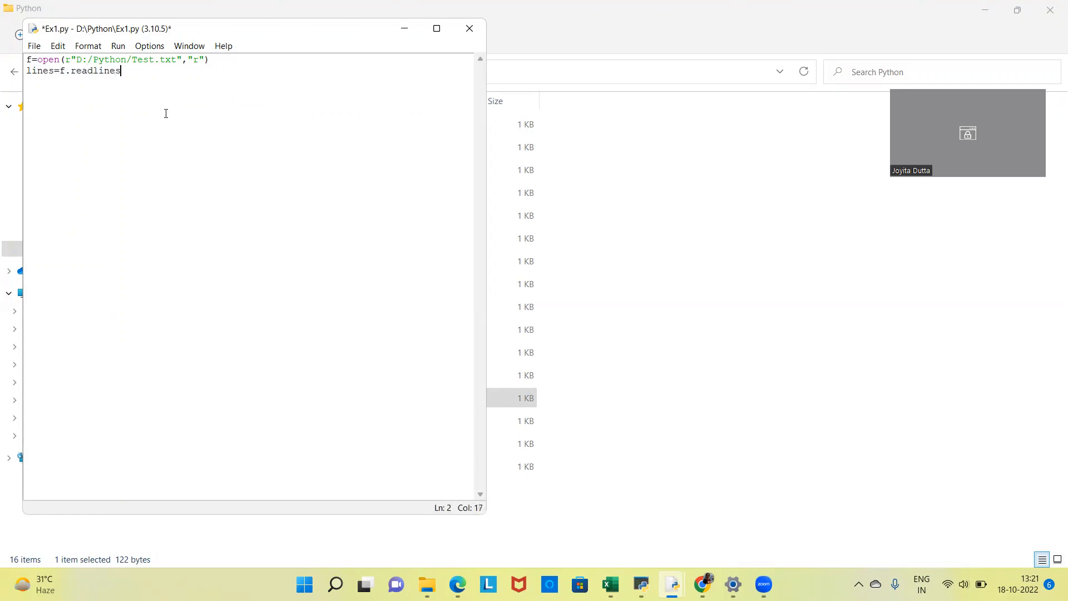
pyautogui.write('()')
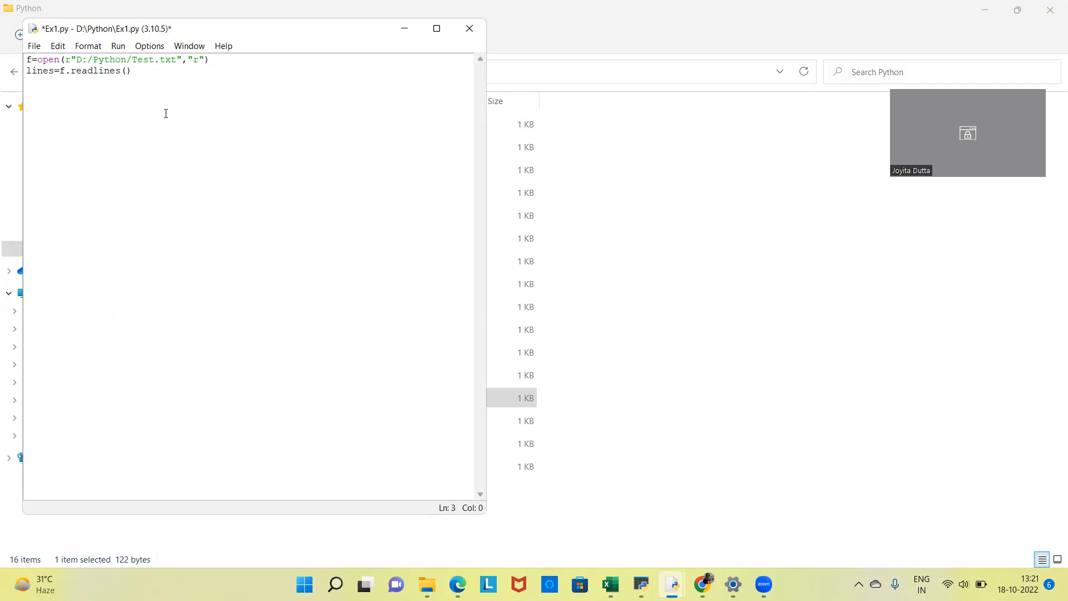
pyautogui.write('for line in lines:')
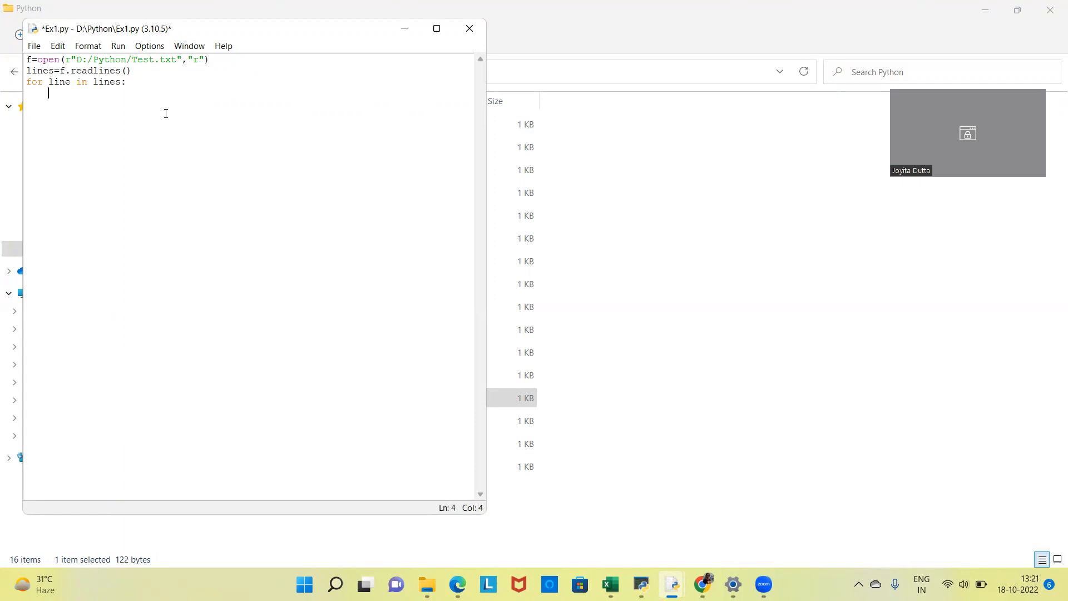
# Inside the loop, split each line into words with words=line.split() and begin an inner for loop.
pyautogui.write('w')
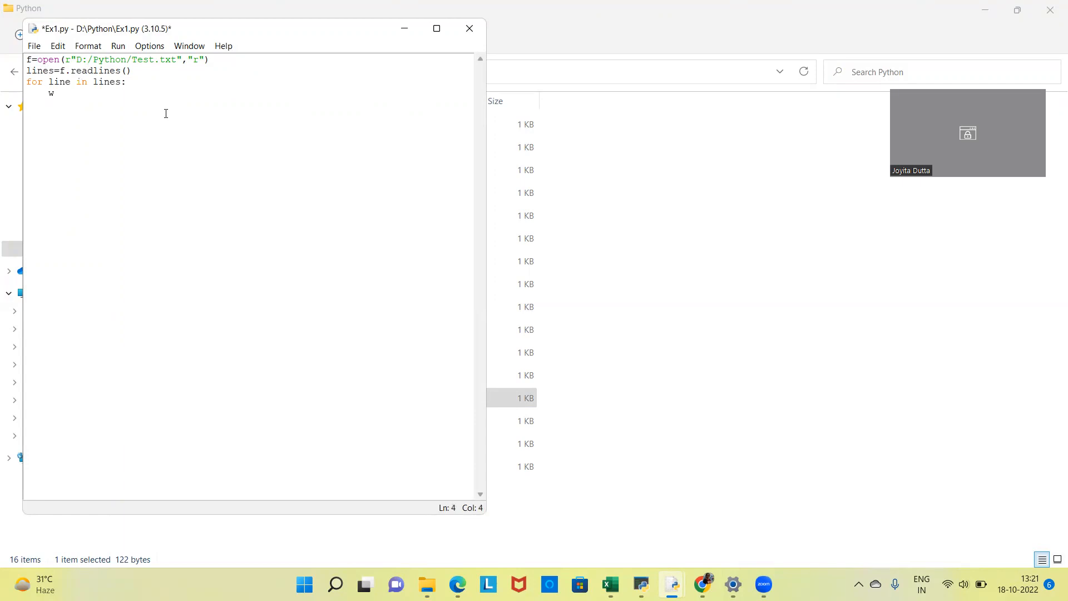
pyautogui.write('ords=')
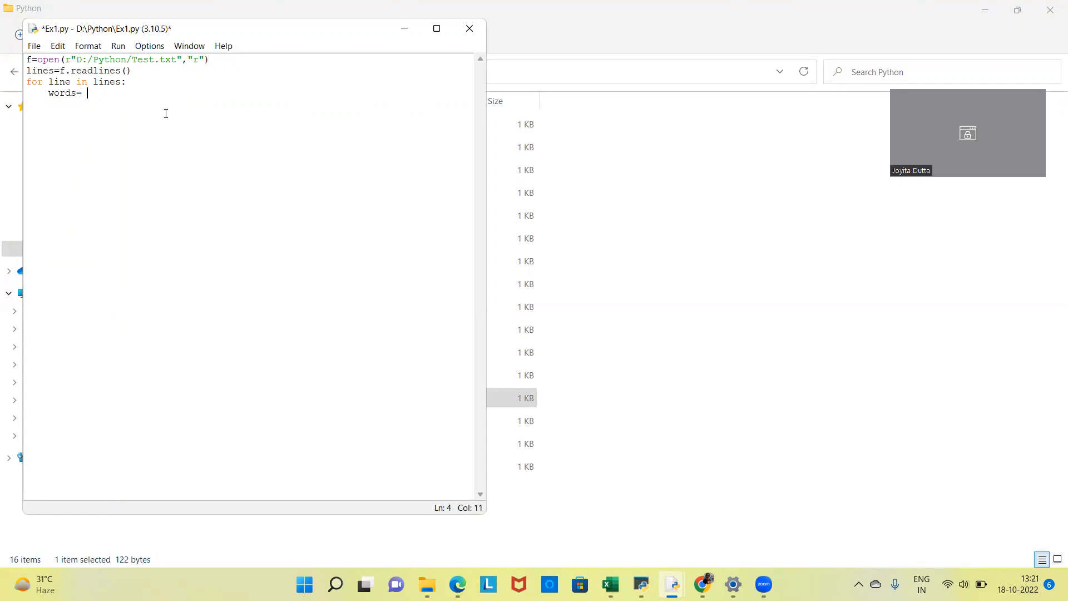
pyautogui.write('line.sp')
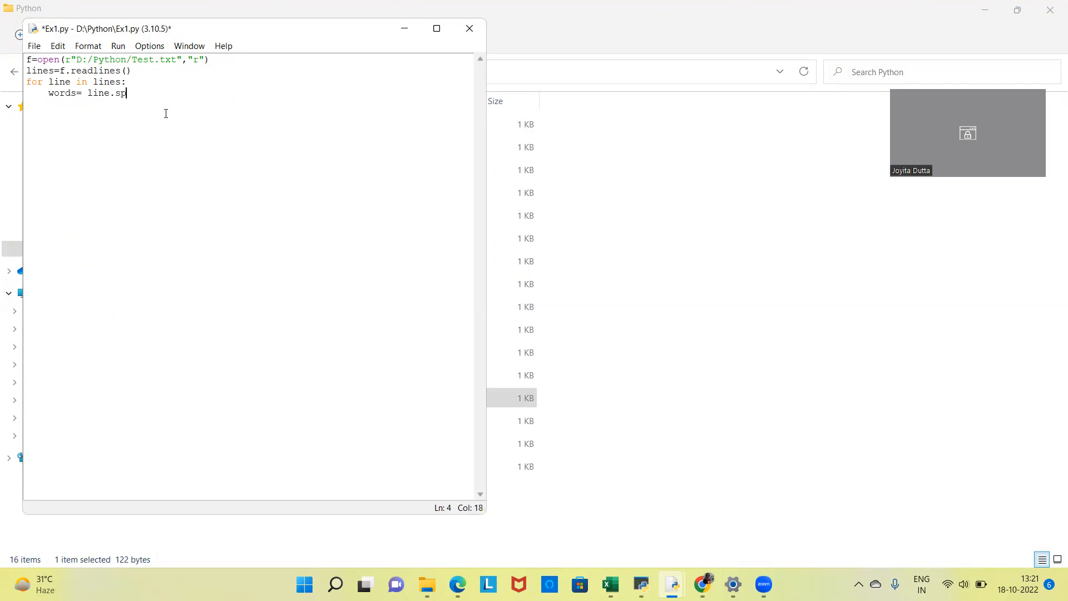
pyautogui.write('li')
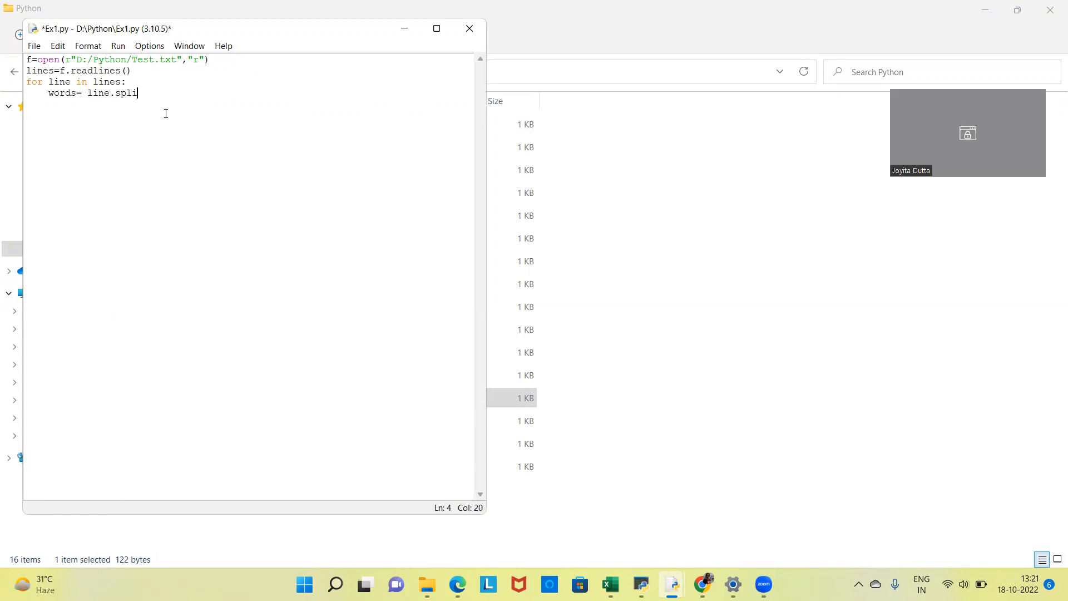
pyautogui.write('t()')
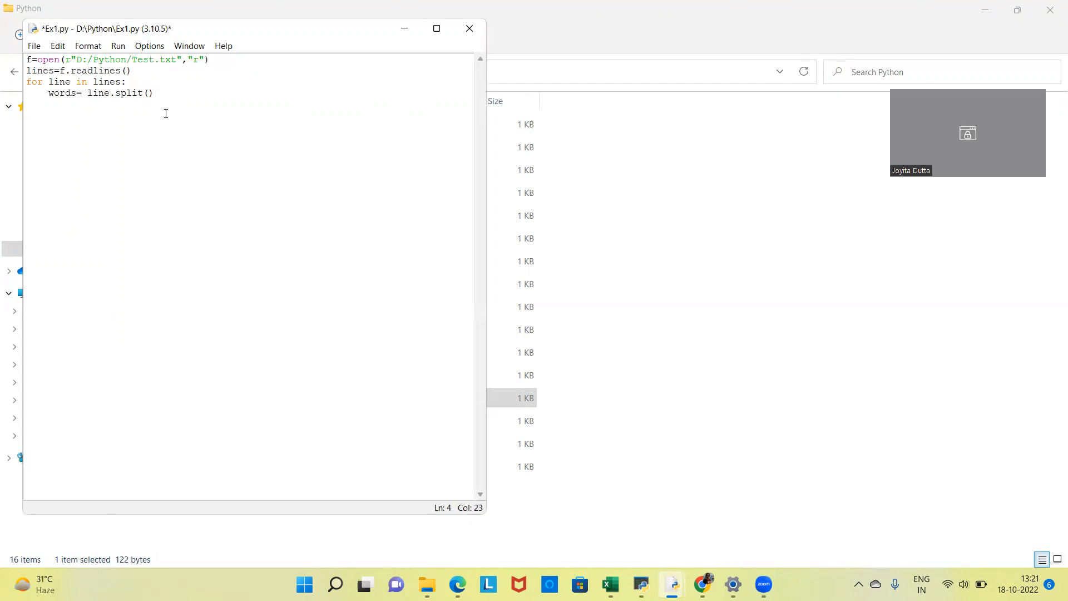
pyautogui.write('for w')
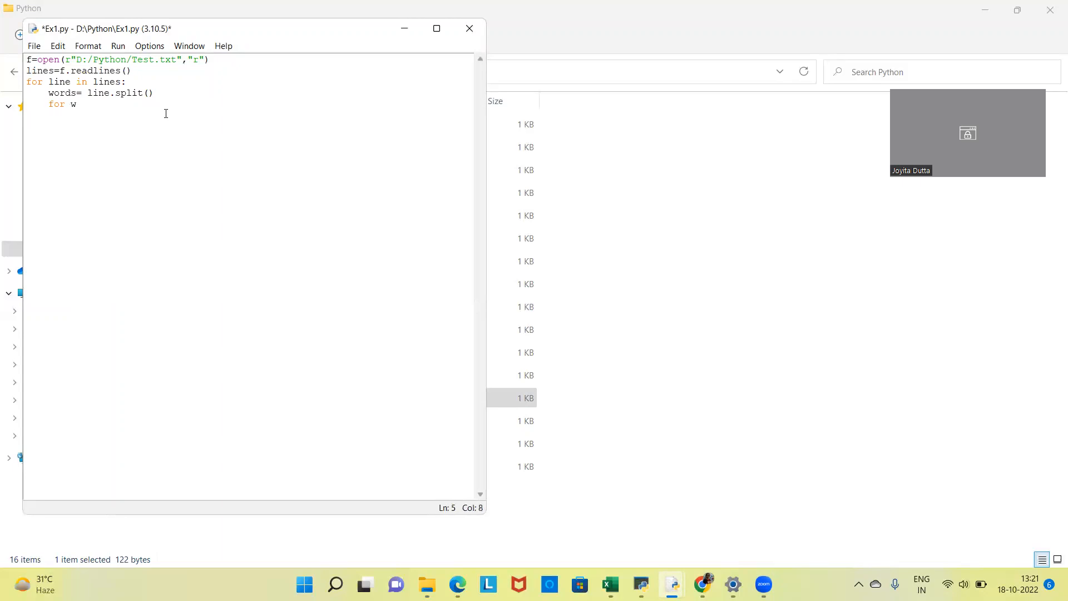
# Write the for word in words: loop whose body starts print(word + "#".
pyautogui.write('ord in')
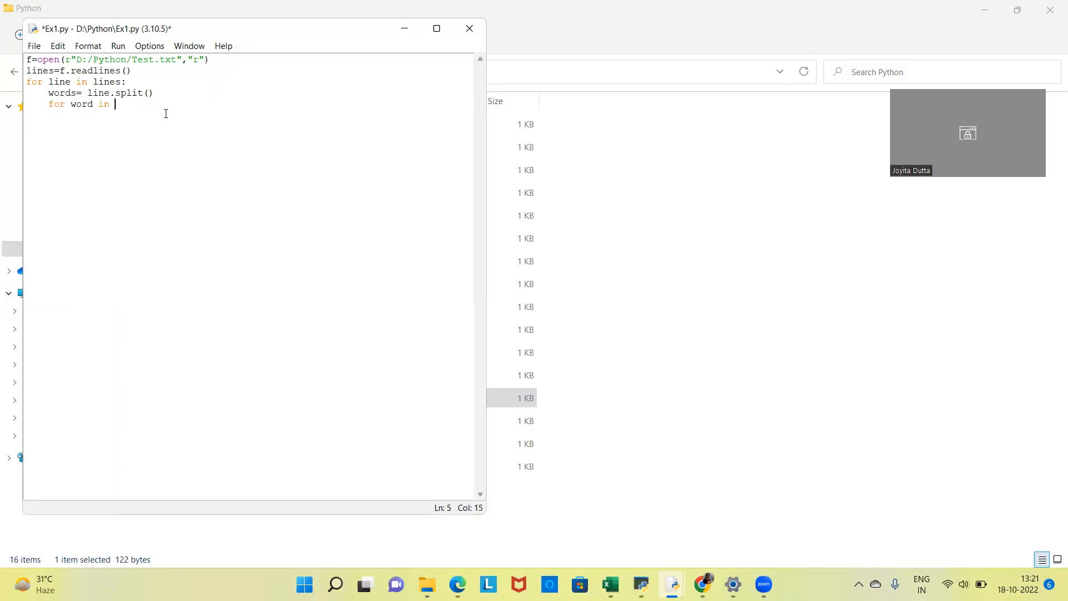
pyautogui.write('words')
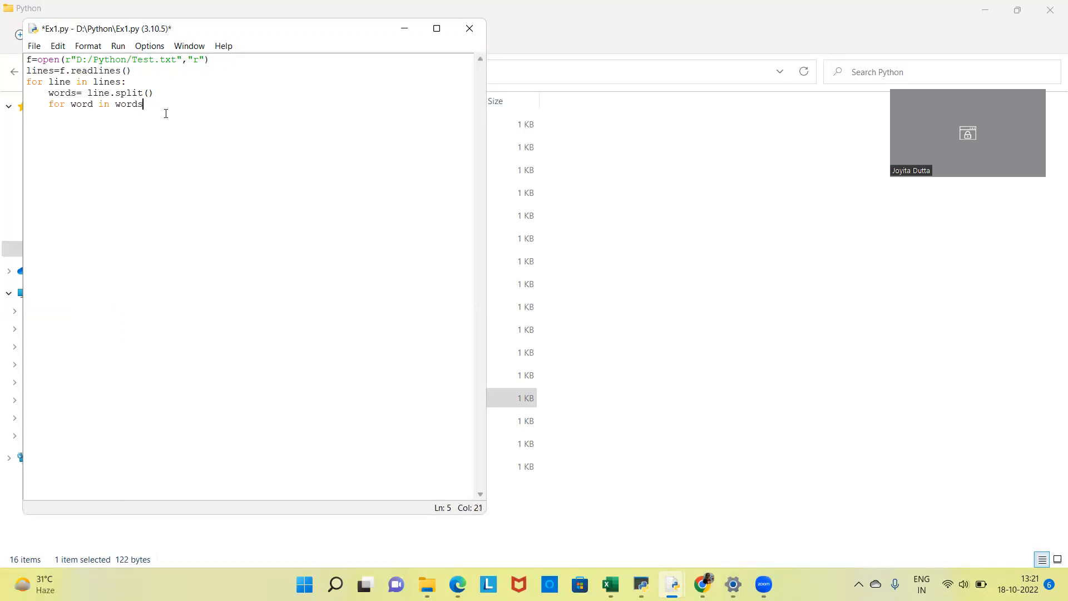
pyautogui.press('enter')
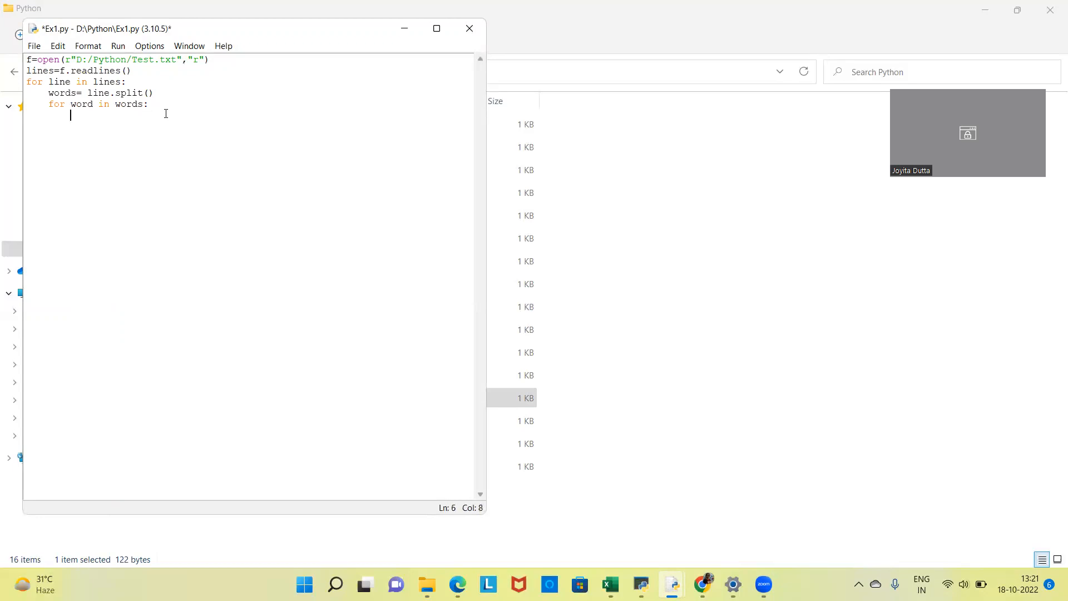
pyautogui.write('p')
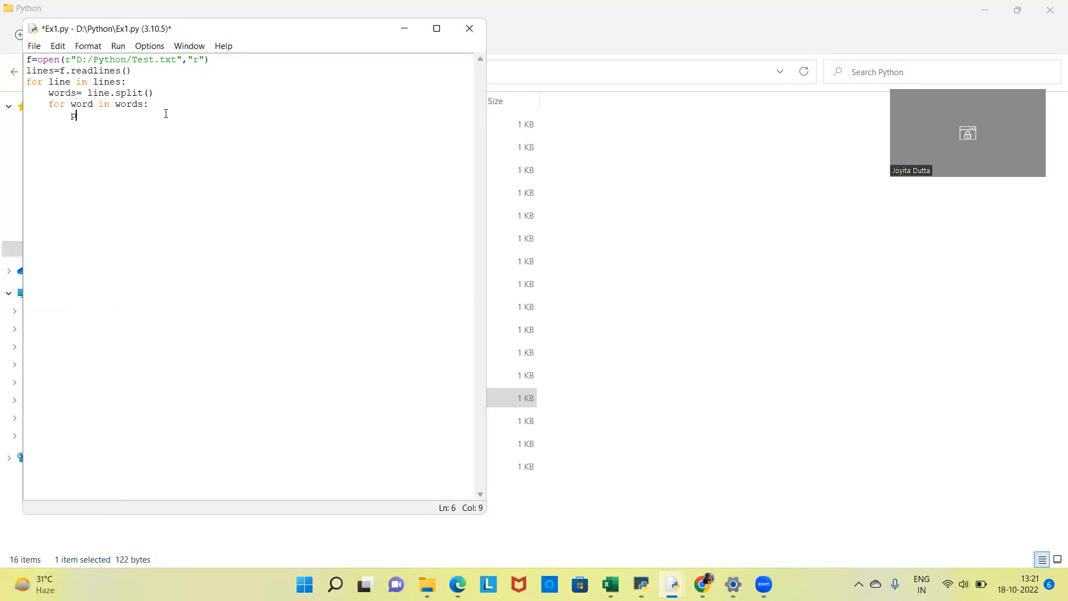
pyautogui.write('rint')
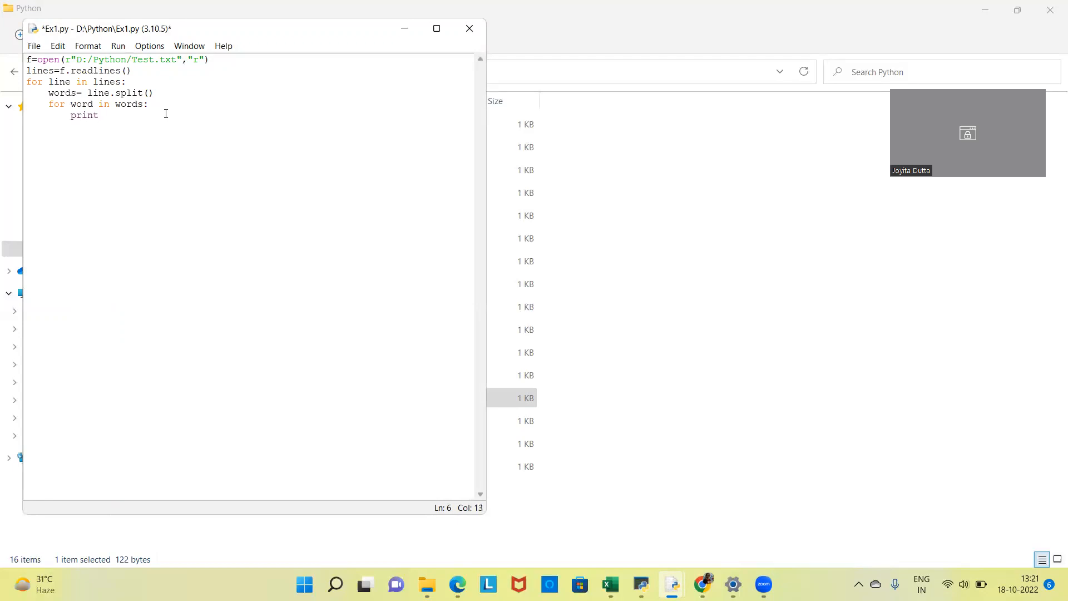
pyautogui.write('(w')
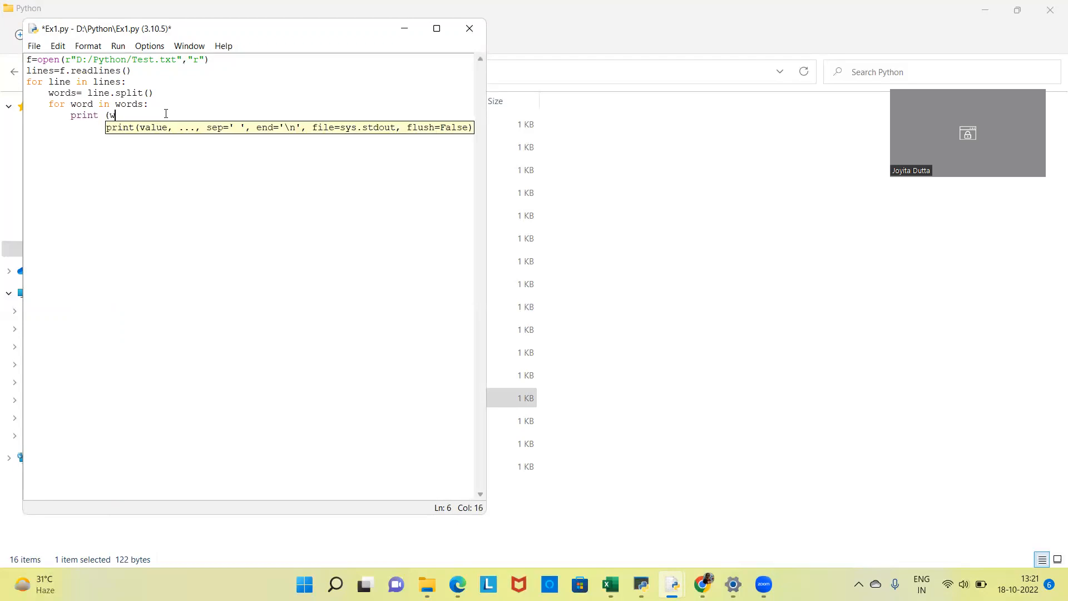
pyautogui.write('ord')
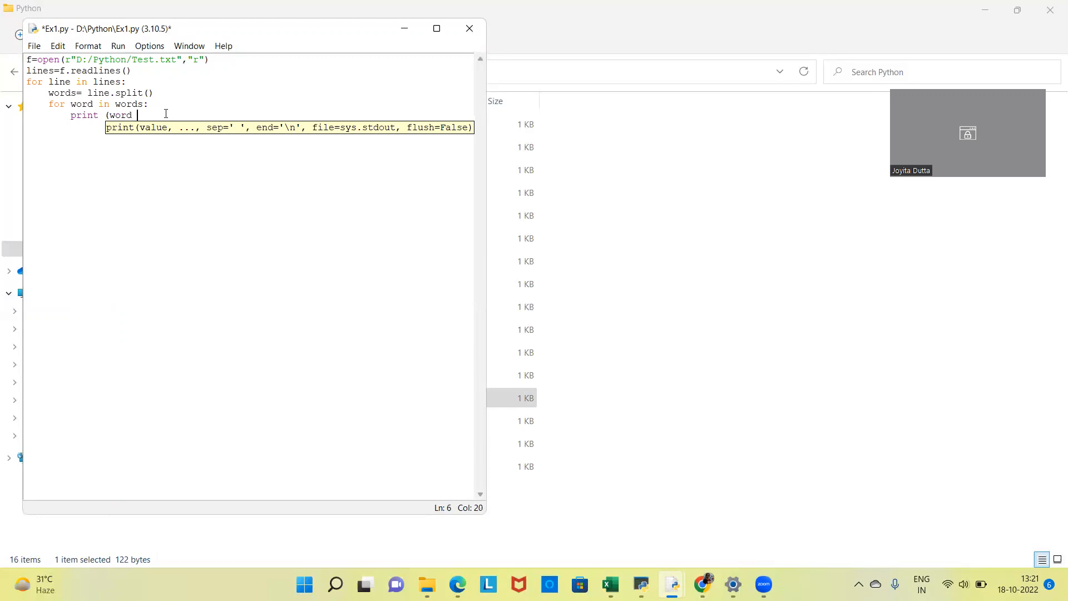
pyautogui.write('+')
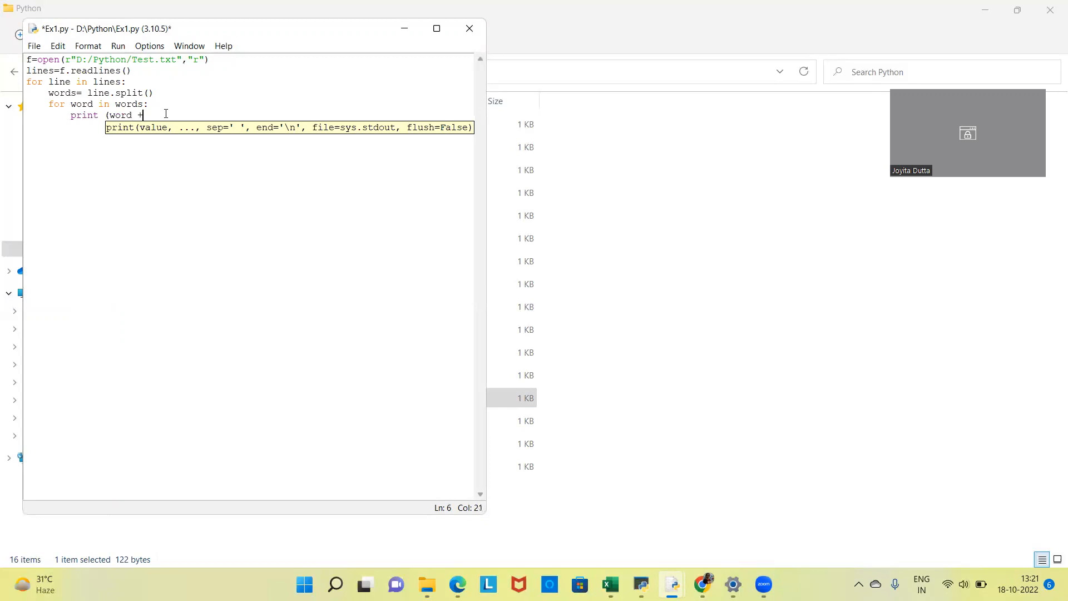
pyautogui.write('"')
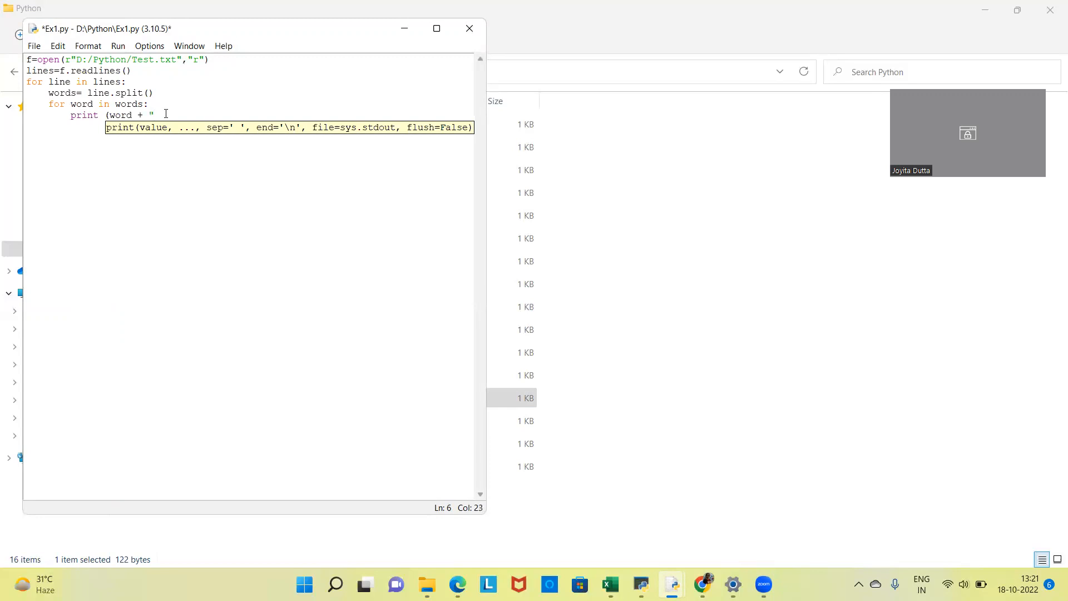
pyautogui.write('#')
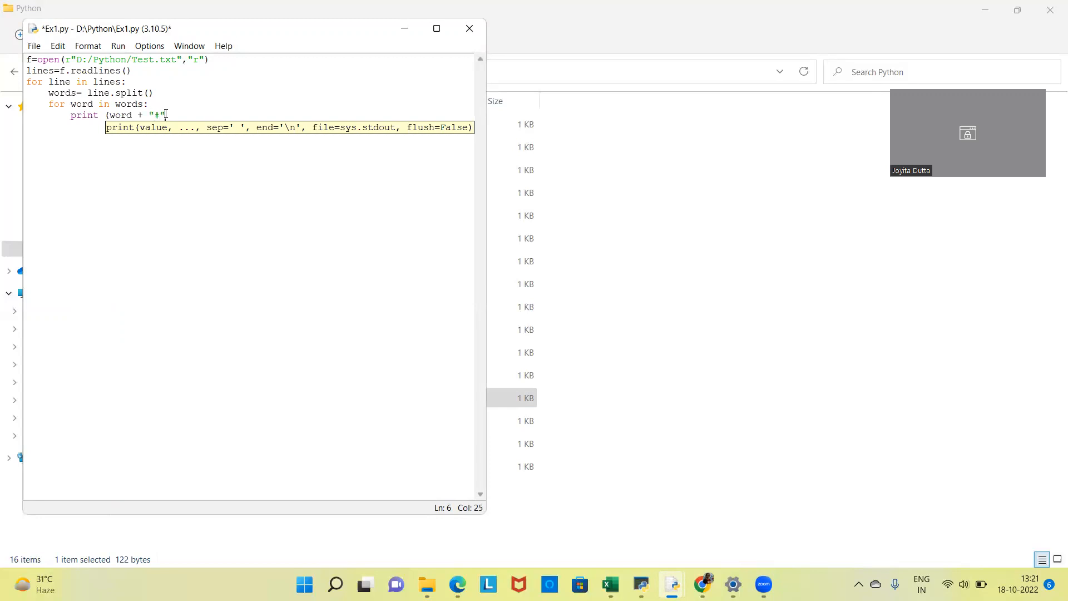
# Finish the print with end="" so words stay on one line, then begin the line-break print.
pyautogui.write(', end')
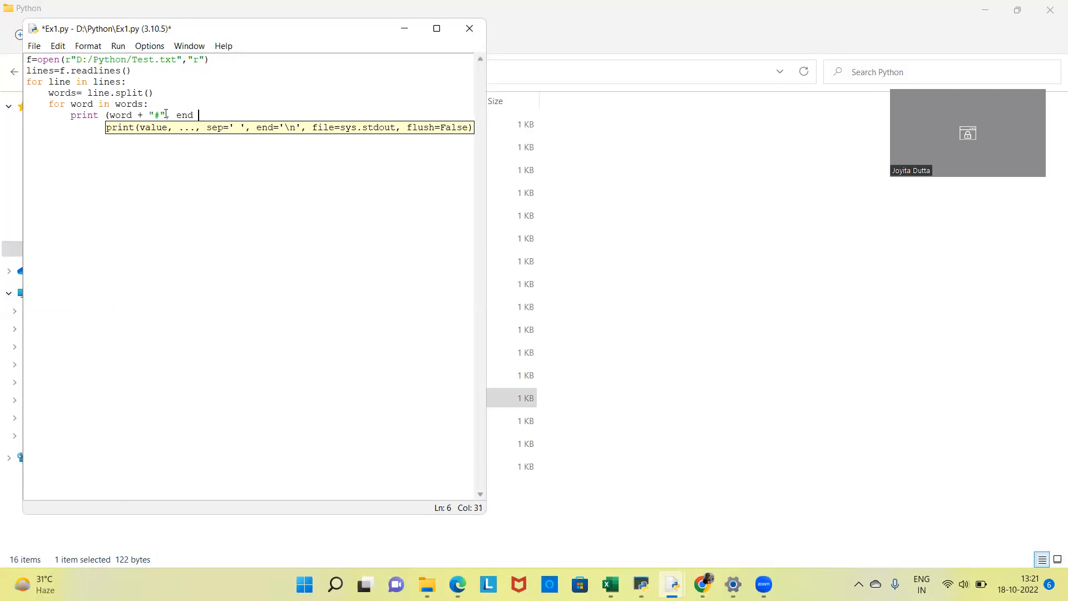
pyautogui.write('= ""')
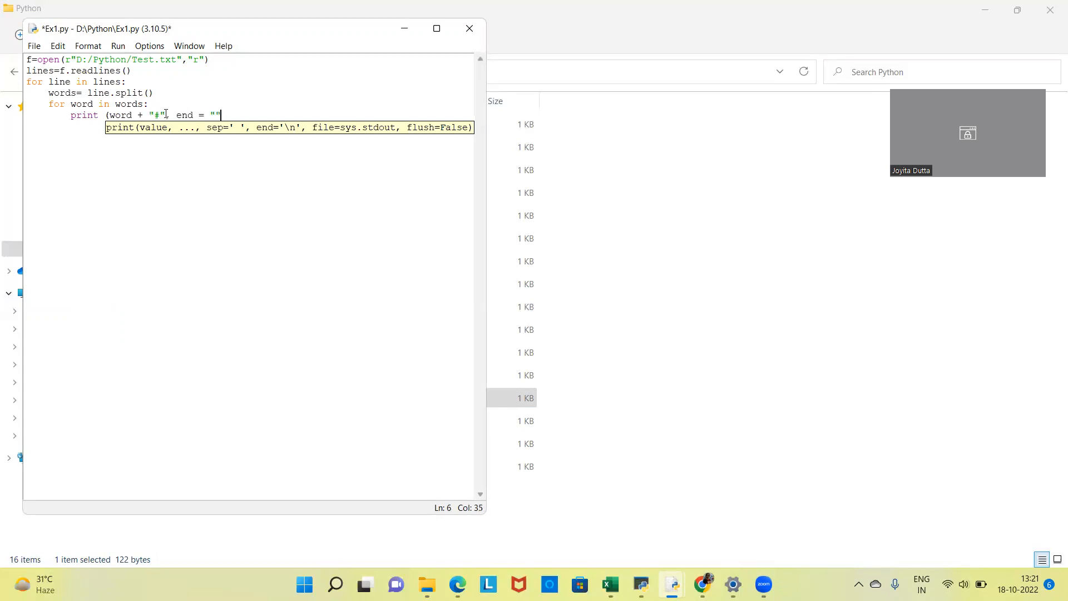
pyautogui.write(')')
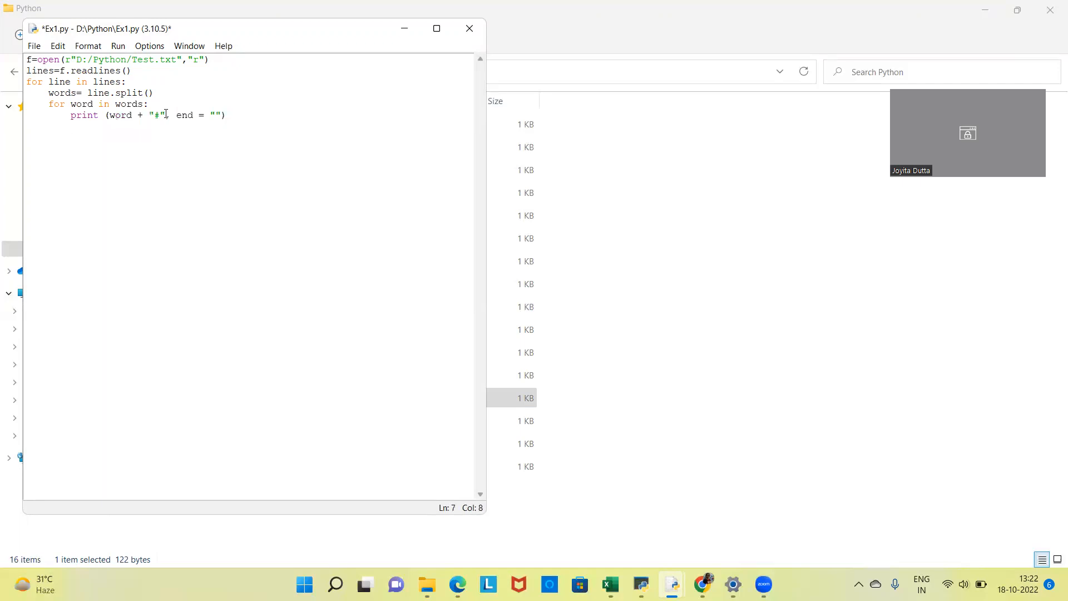
pyautogui.write('print (" "')
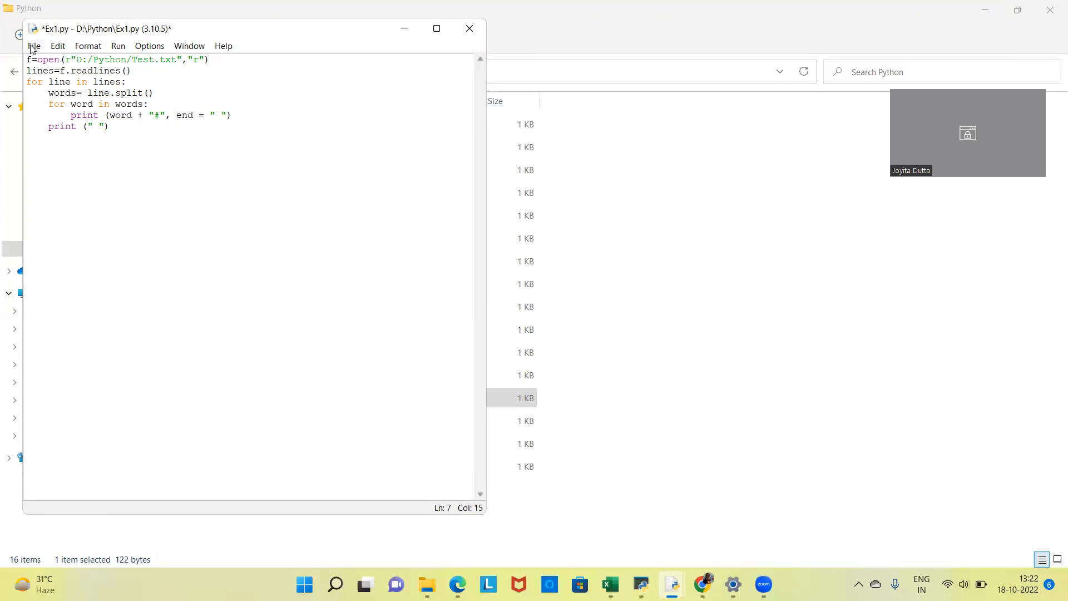
# Save Ex1.py and run it with Run Module.
pyautogui.click(32, 45)
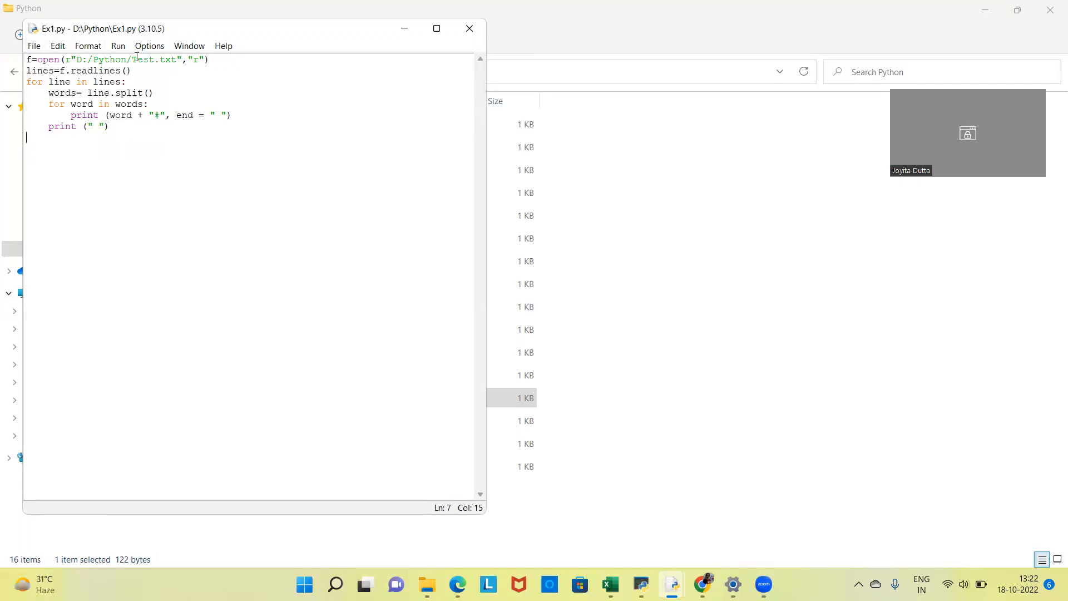
pyautogui.click(116, 45)
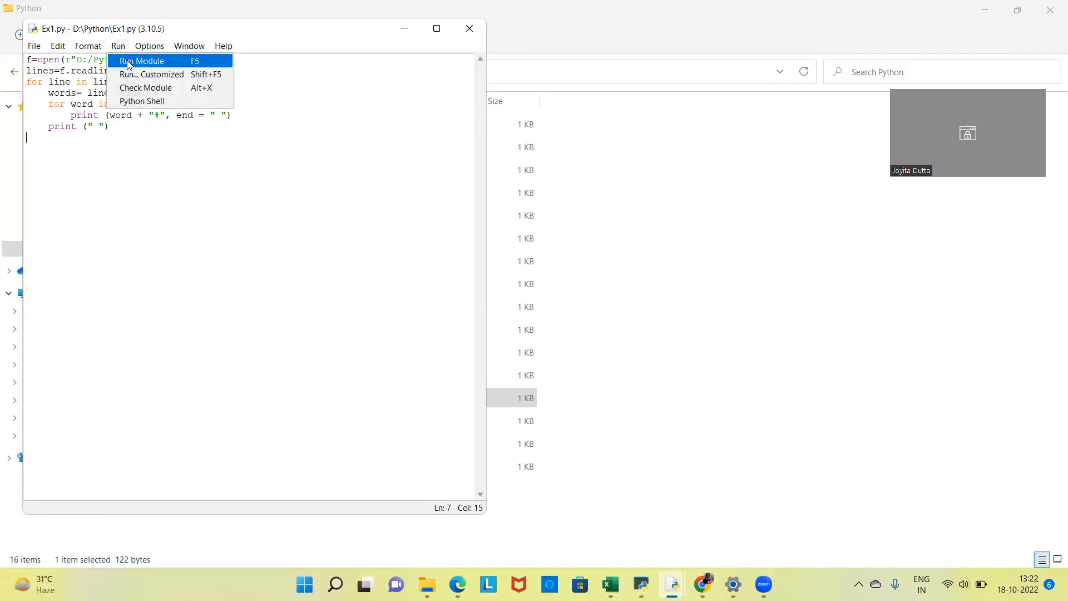
pyautogui.click(141, 60)
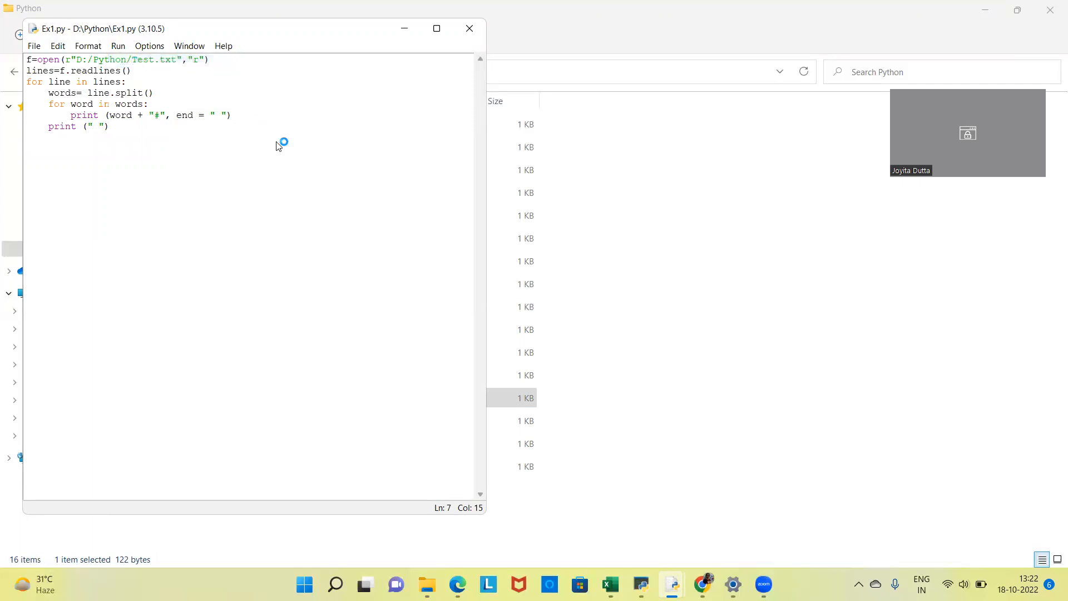